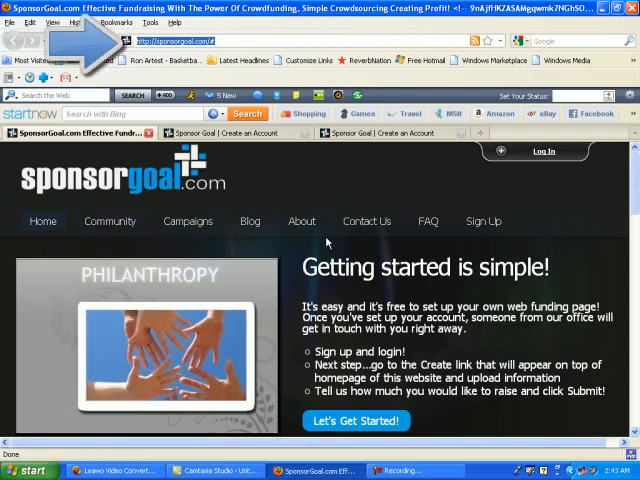
{"action": "mouse_move", "coordinate": [484, 221]}
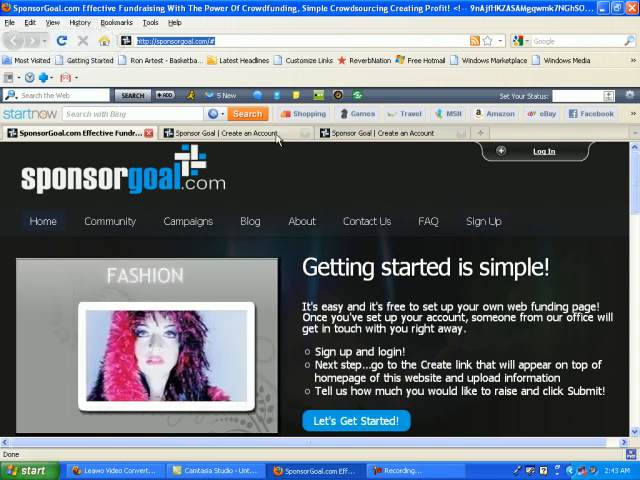
Switch to the Create an Account tab and review the filled username, email, name and password fields
{"action": "left_click", "coordinate": [483, 221]}
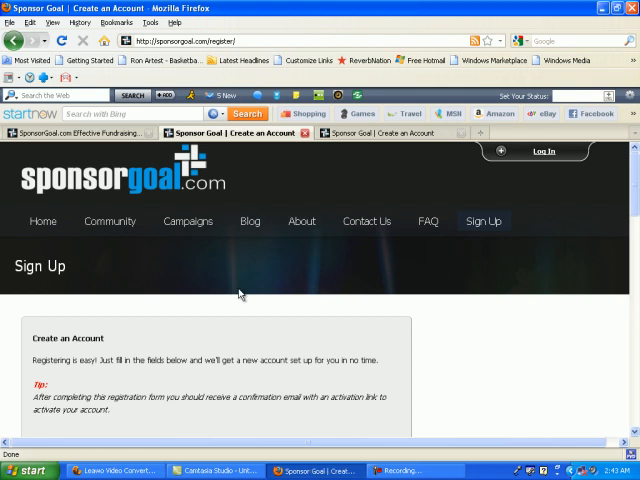
{"action": "scroll", "scroll_direction": "down", "scroll_amount": 3}
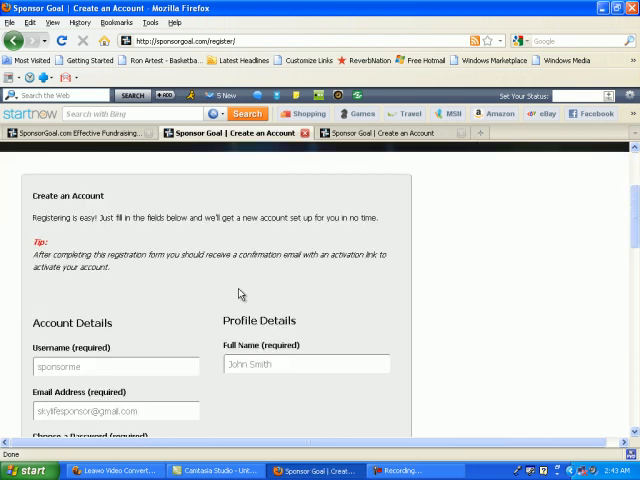
{"action": "scroll", "scroll_direction": "down", "scroll_amount": 3}
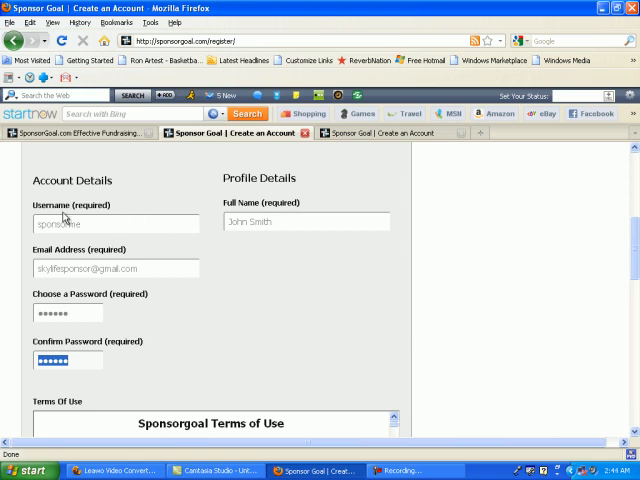
{"action": "mouse_move", "coordinate": [286, 222]}
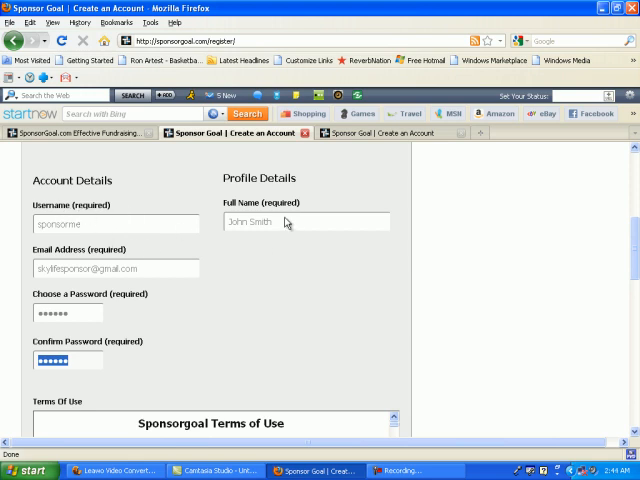
{"action": "mouse_move", "coordinate": [254, 237]}
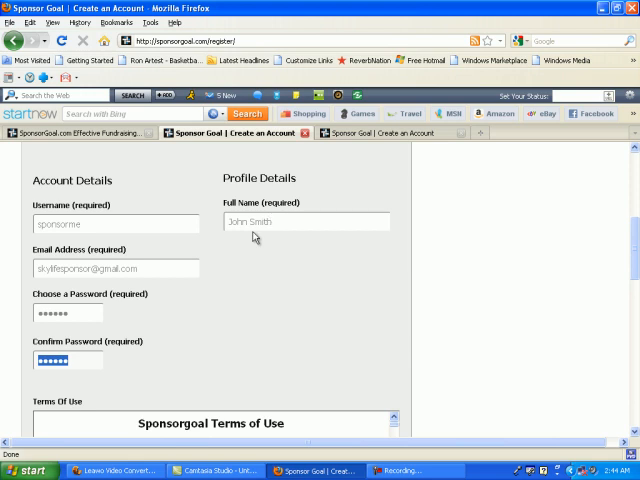
{"action": "left_click", "coordinate": [117, 268]}
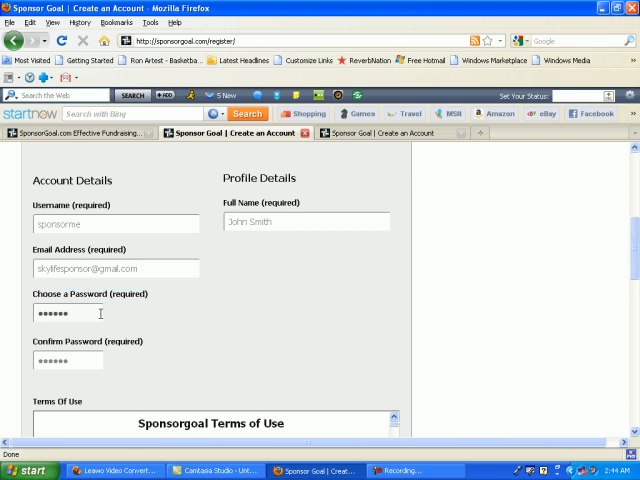
{"action": "scroll", "scroll_direction": "down", "scroll_amount": 3}
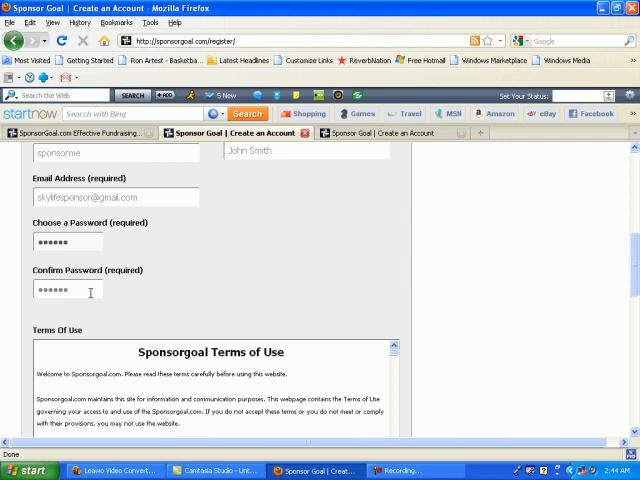
{"action": "mouse_move", "coordinate": [137, 286]}
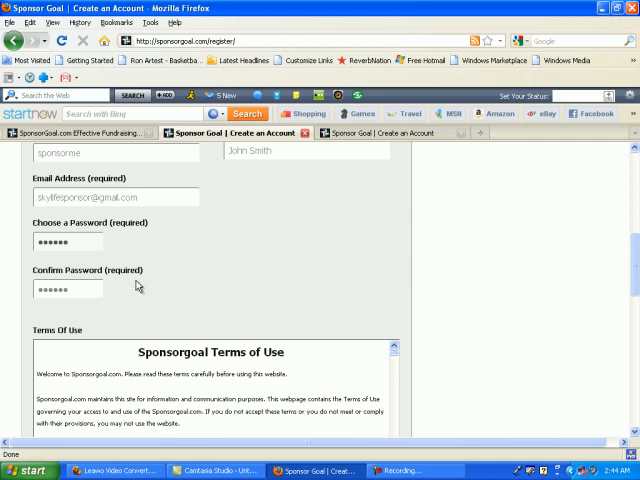
Scroll past the Terms of Use and captcha, then view the Sign Up Complete tab with its default avatar
{"action": "scroll", "scroll_direction": "down", "scroll_amount": 3}
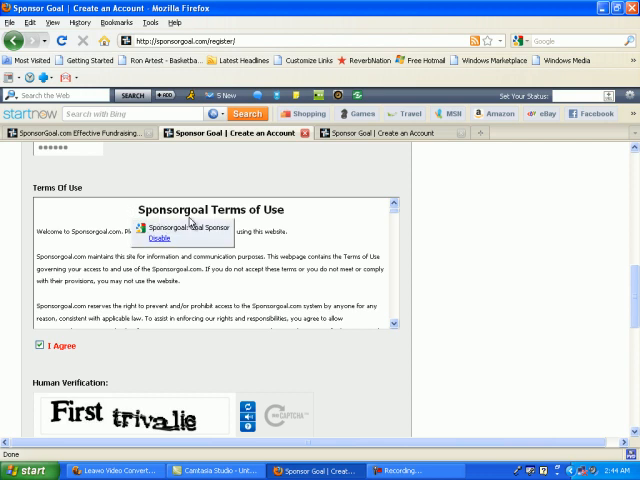
{"action": "scroll", "scroll_direction": "down", "scroll_amount": 3}
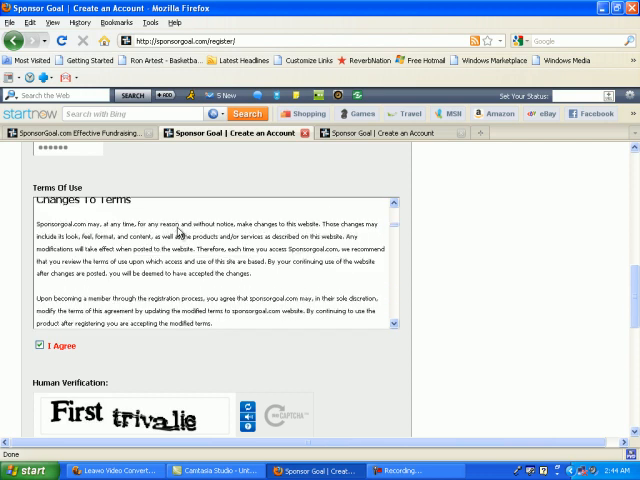
{"action": "scroll", "scroll_direction": "down", "scroll_amount": 3}
{"action": "type", "text": "first trivalie"}
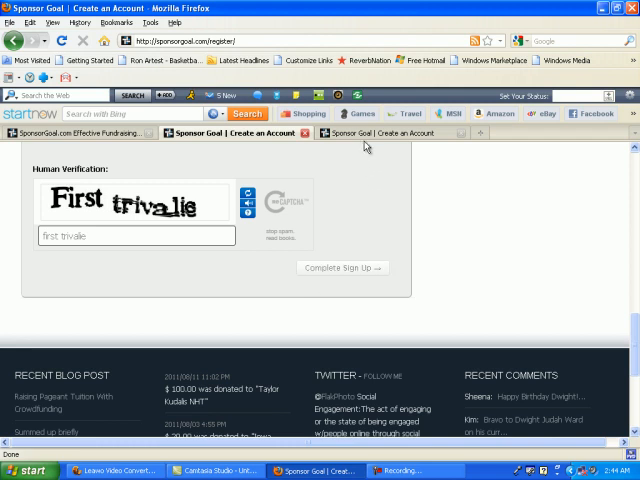
{"action": "left_click", "coordinate": [343, 267]}
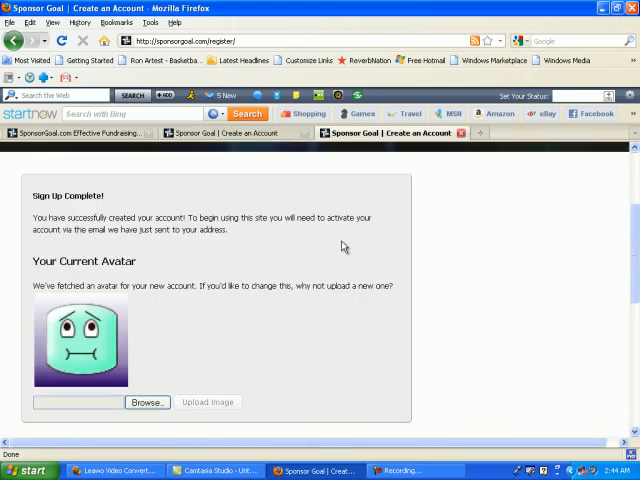